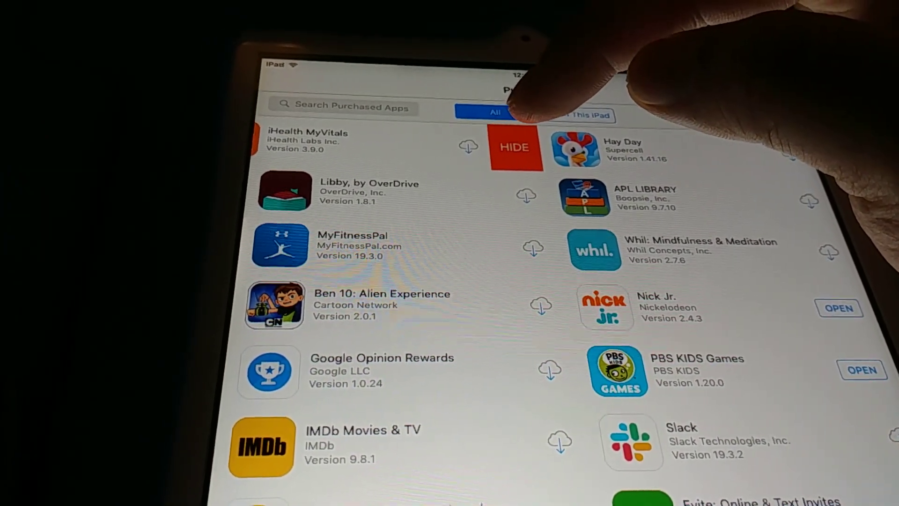
{"action": "scroll", "scroll_direction": "down", "scroll_amount": 3}
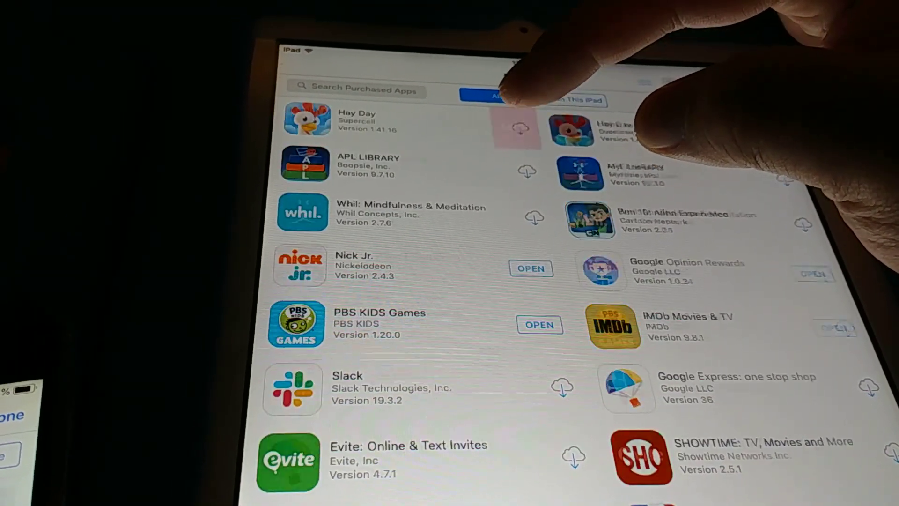
{"action": "scroll", "scroll_direction": "down", "scroll_amount": 3}
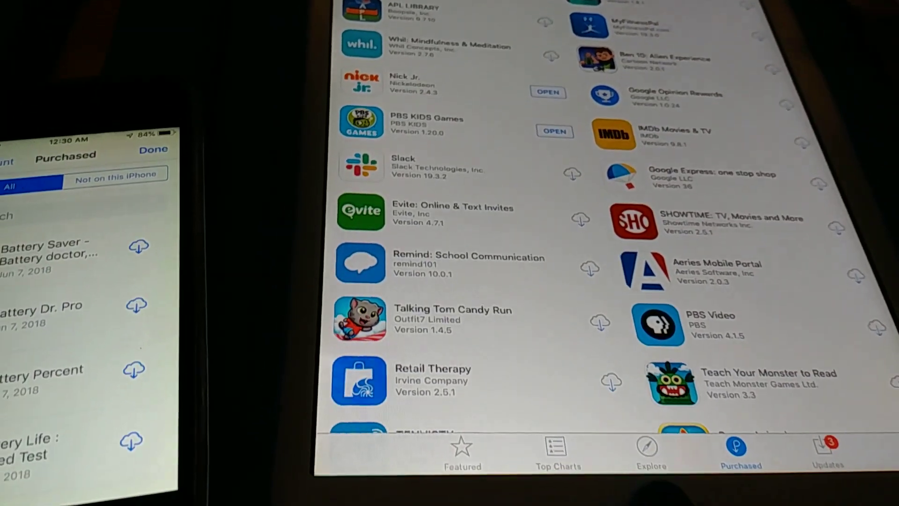